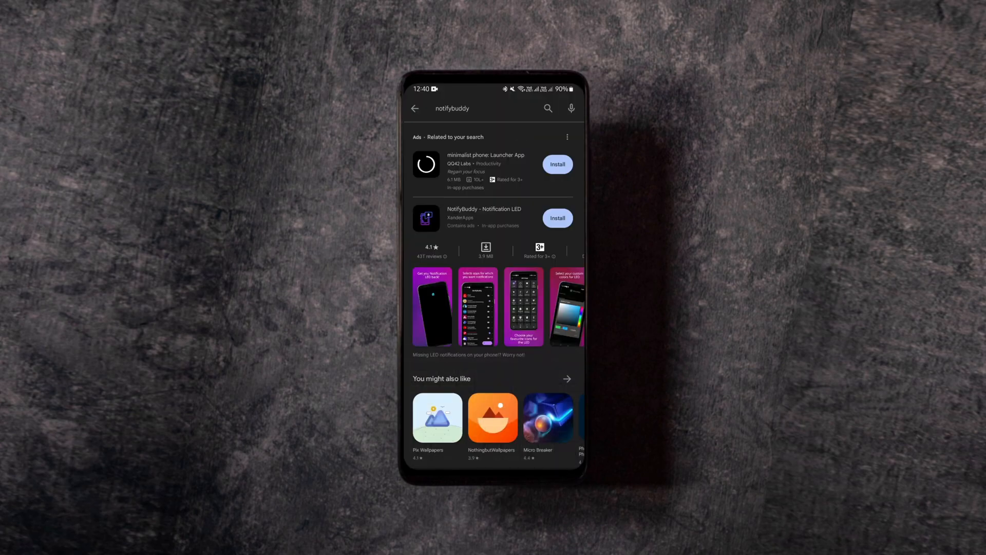
# Step: Install NotifyBuddy - Notification LED from its Play Store listing and launch it
pyautogui.click(484, 216)
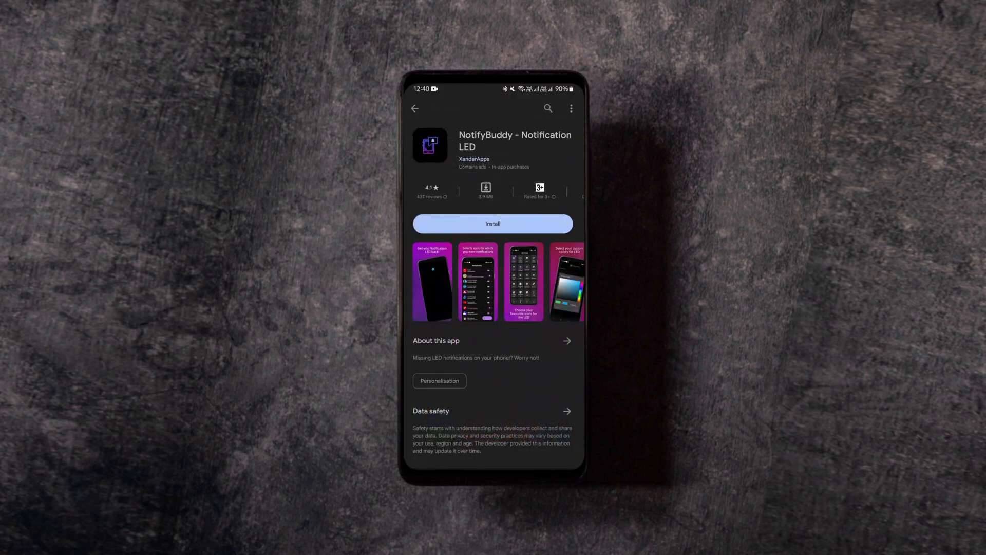
pyautogui.click(494, 224)
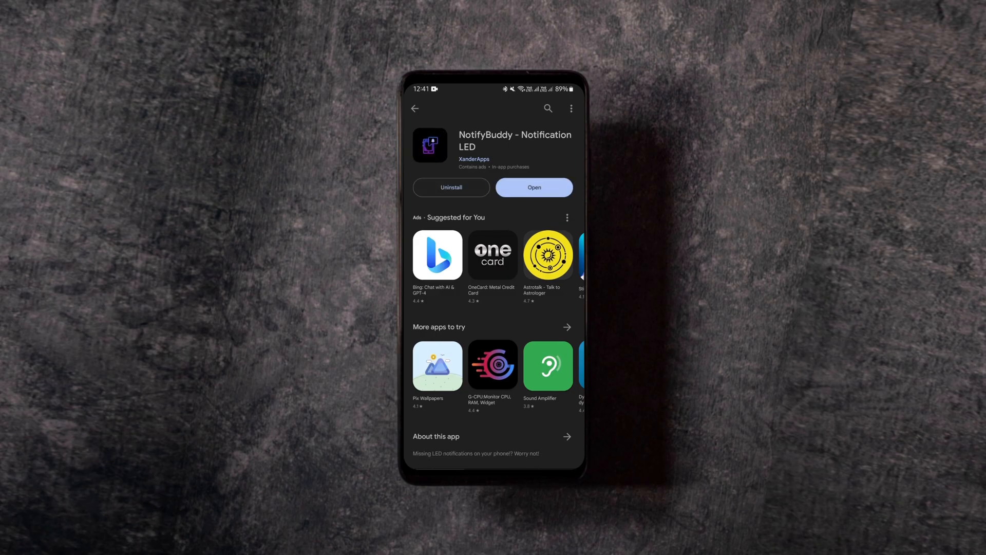
pyautogui.click(533, 187)
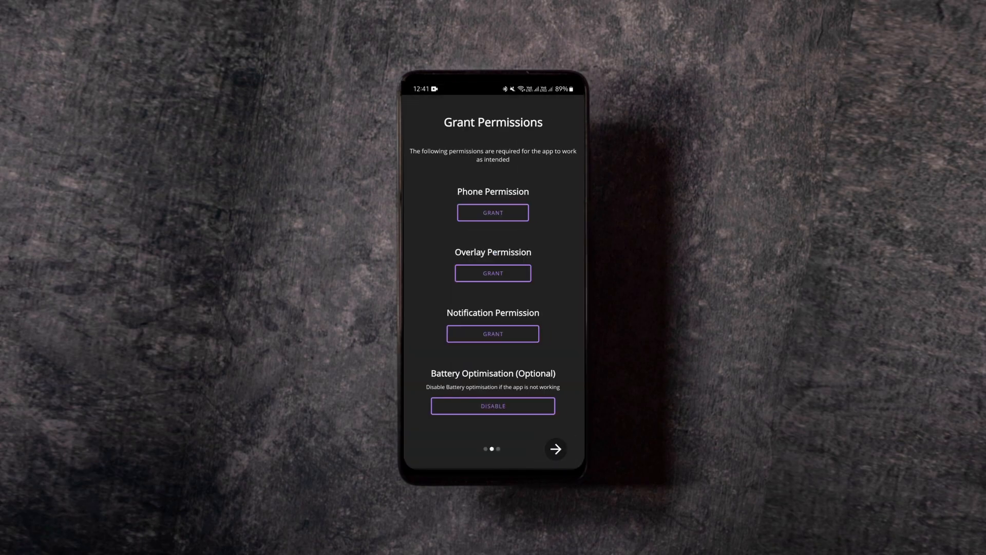
# Step: Grant the Phone, Overlay and Notification permissions and continue to the choose-apps page
pyautogui.click(492, 273)
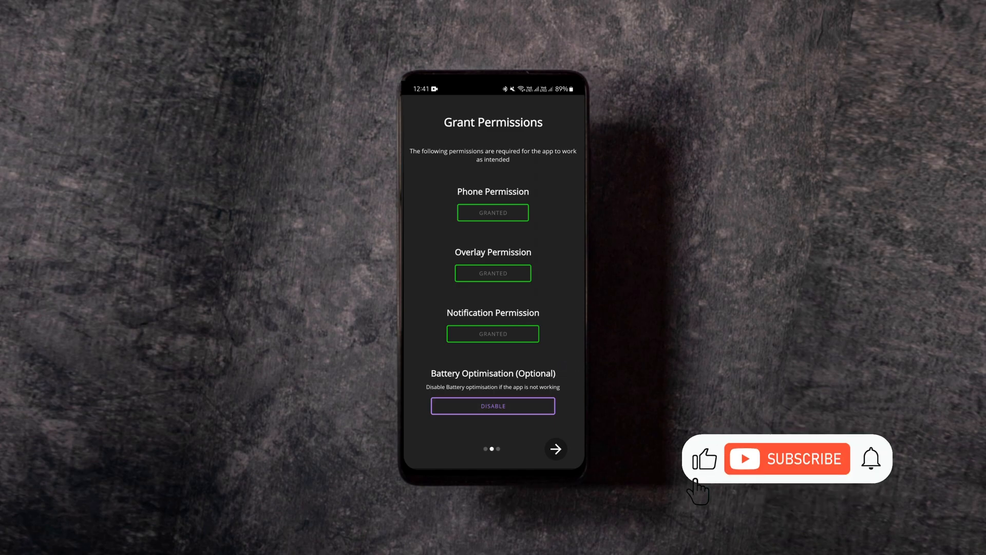
pyautogui.click(555, 449)
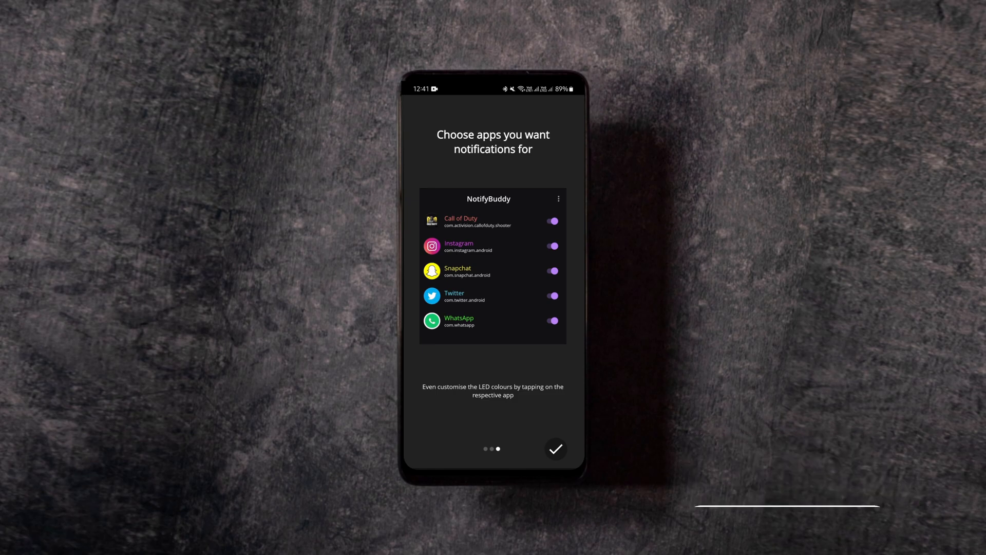
# Step: Finish the introduction, review the Active apps list with WhatsApp enabled, then reach Settings
pyautogui.click(555, 448)
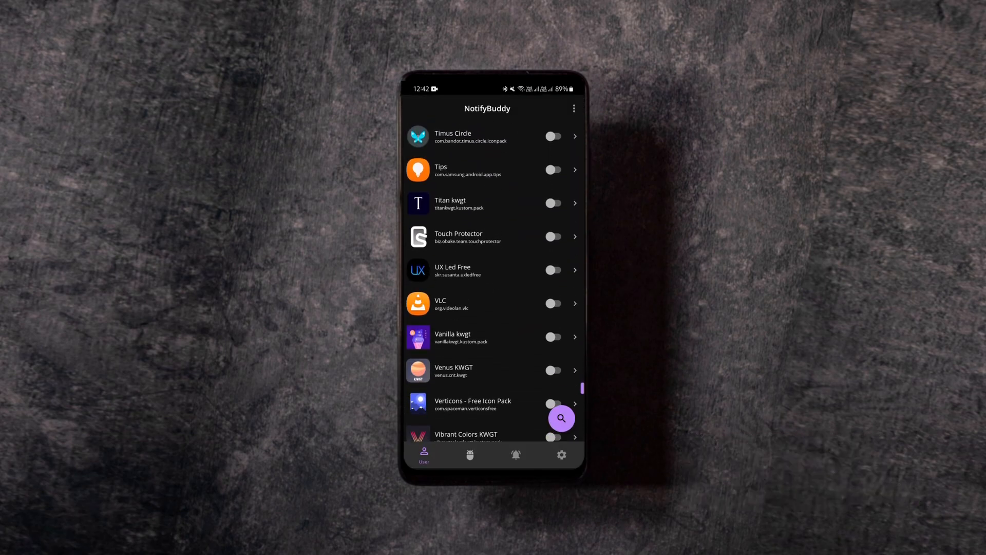
pyautogui.scroll(-3)
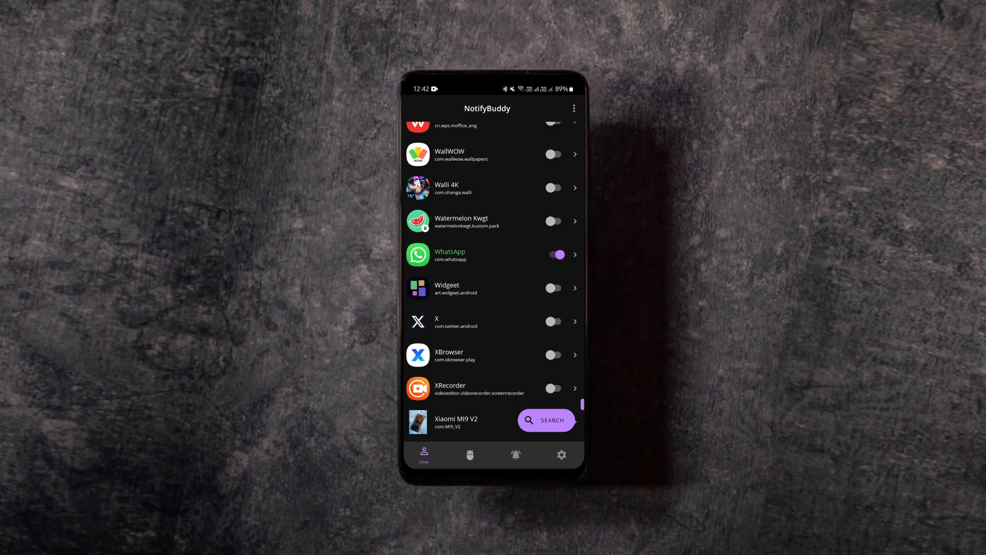
pyautogui.click(515, 454)
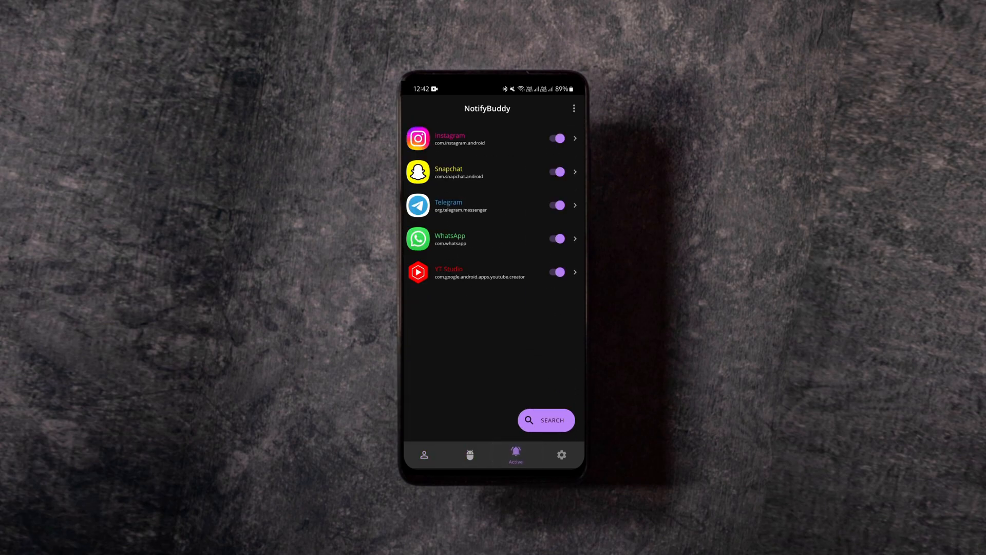
pyautogui.click(560, 455)
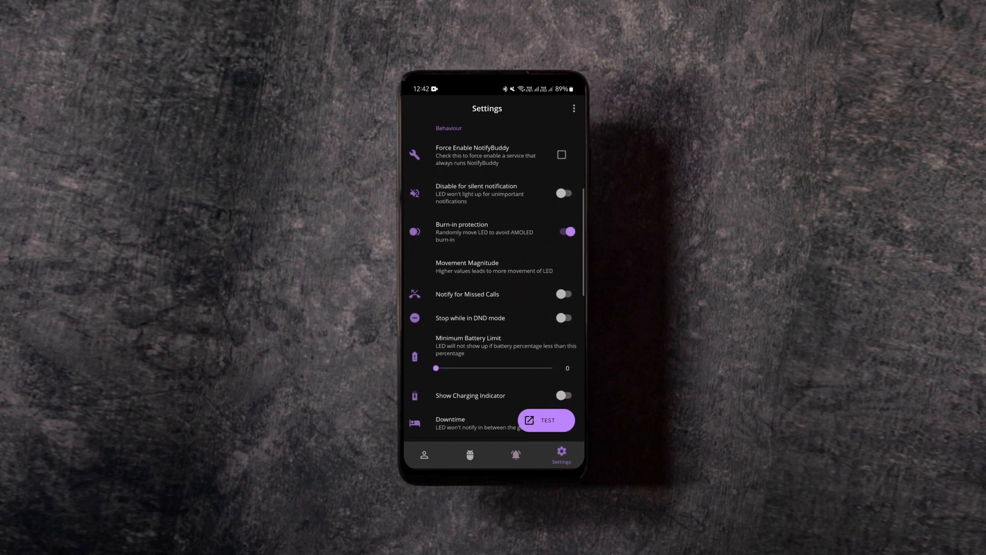
# Step: Unlock premium by watching an ad and switch on Show App Icons as LED under Appearance
pyautogui.scroll(-3)
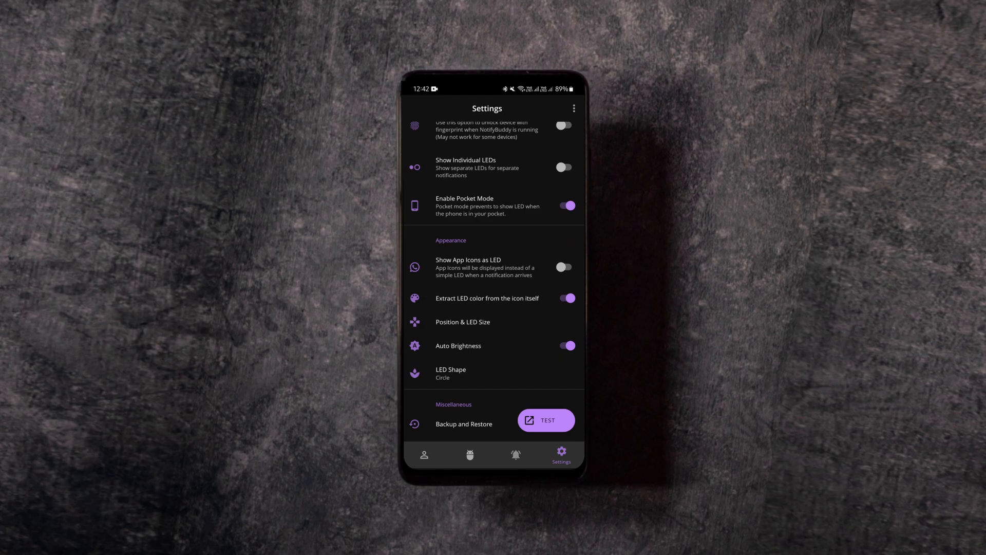
pyautogui.scroll(3)
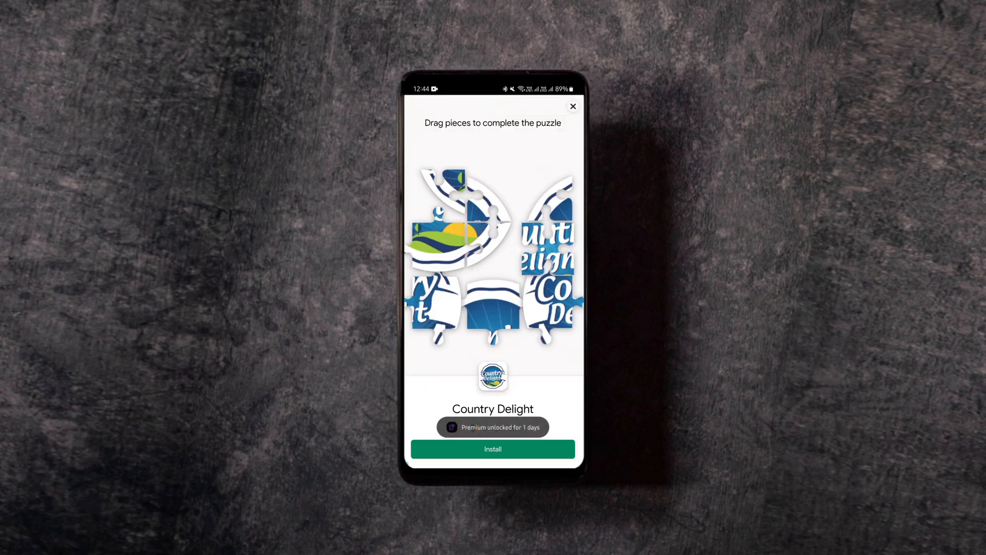
pyautogui.click(573, 105)
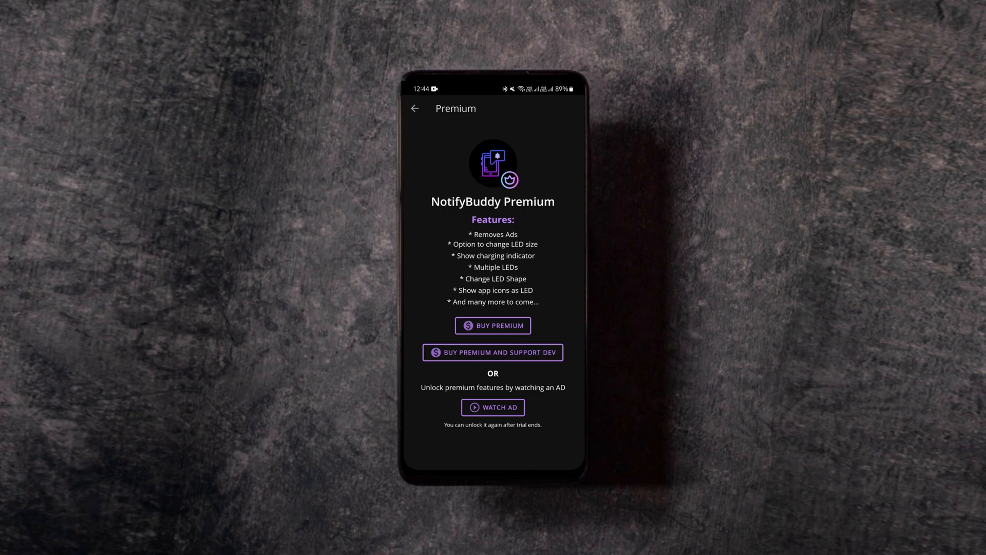
pyautogui.click(415, 108)
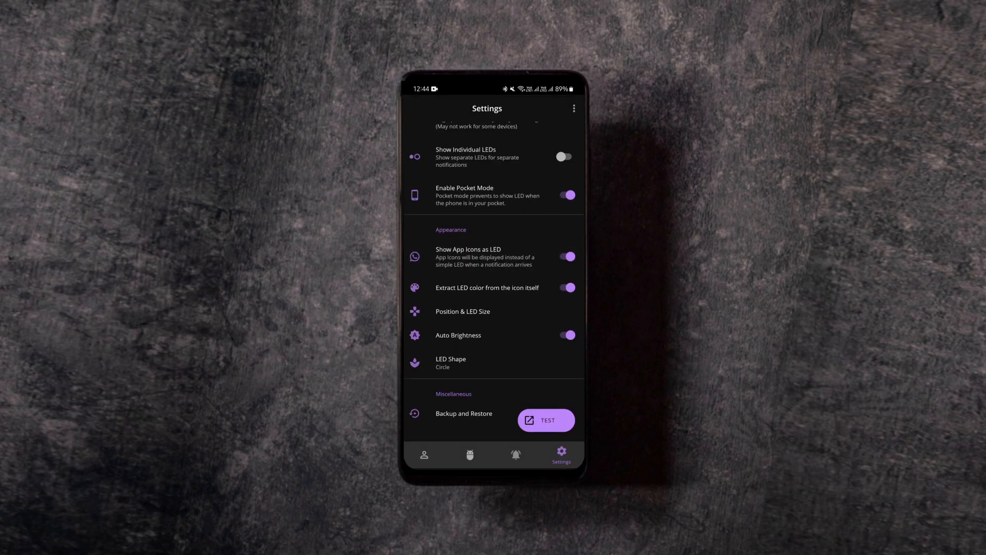
# Step: Set the LED size to 150, move it near the top-right, and save the placement
pyautogui.click(463, 311)
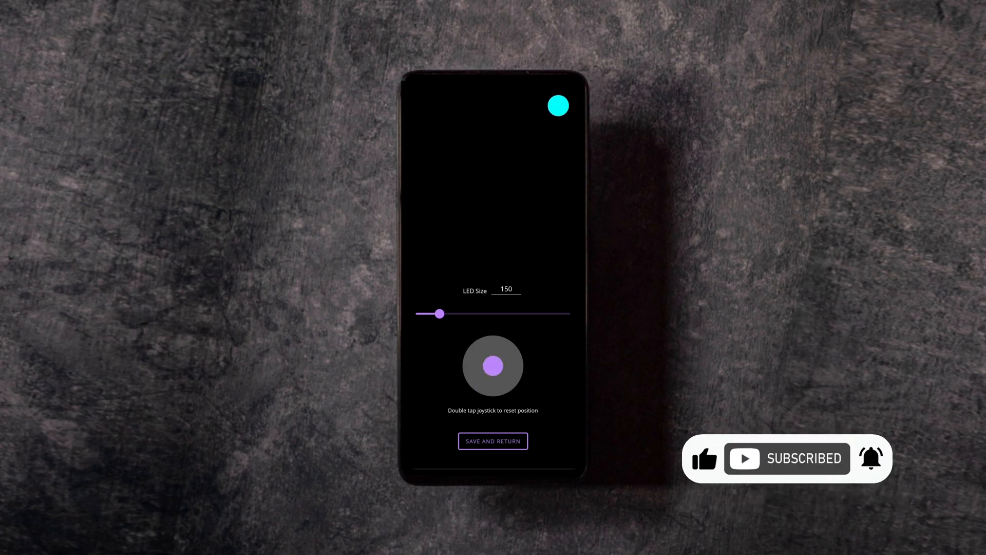
pyautogui.click(492, 441)
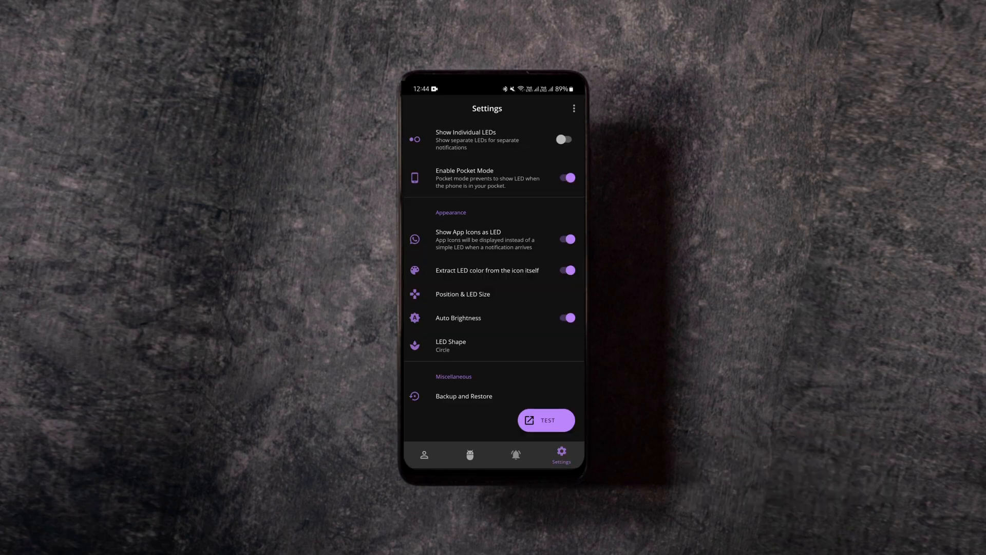
# Step: Browse the LED shapes, keep the filled Circle, and return to the User app list
pyautogui.click(451, 345)
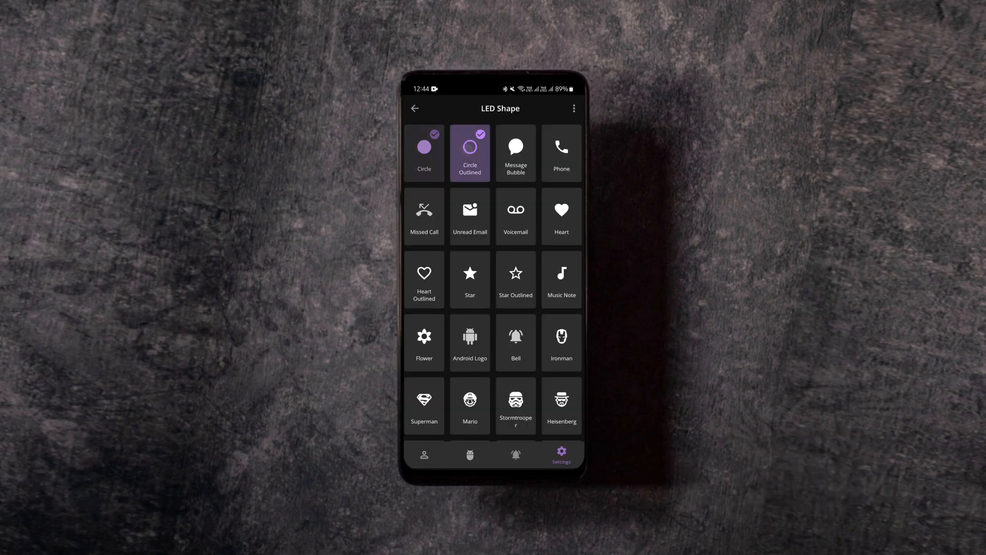
pyautogui.click(424, 153)
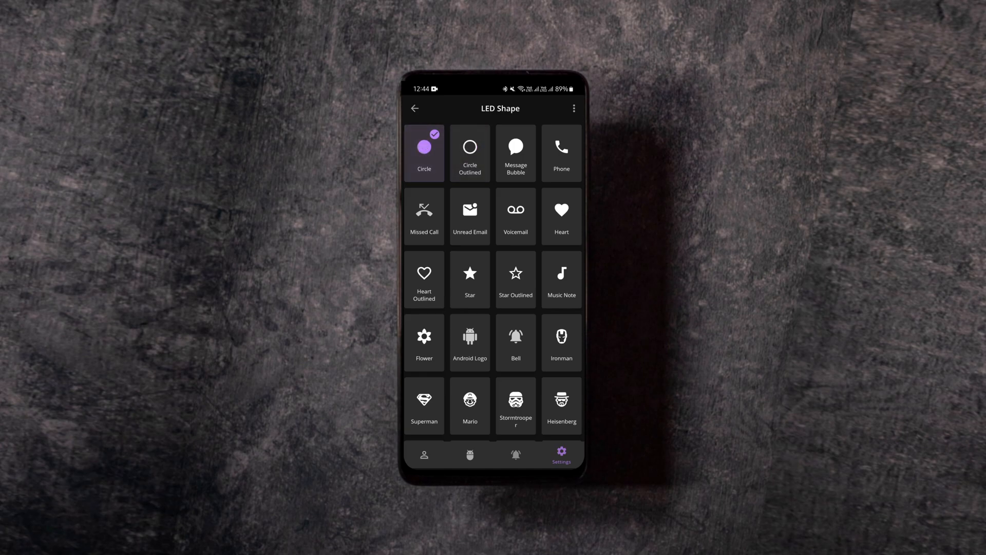
pyautogui.scroll(-3)
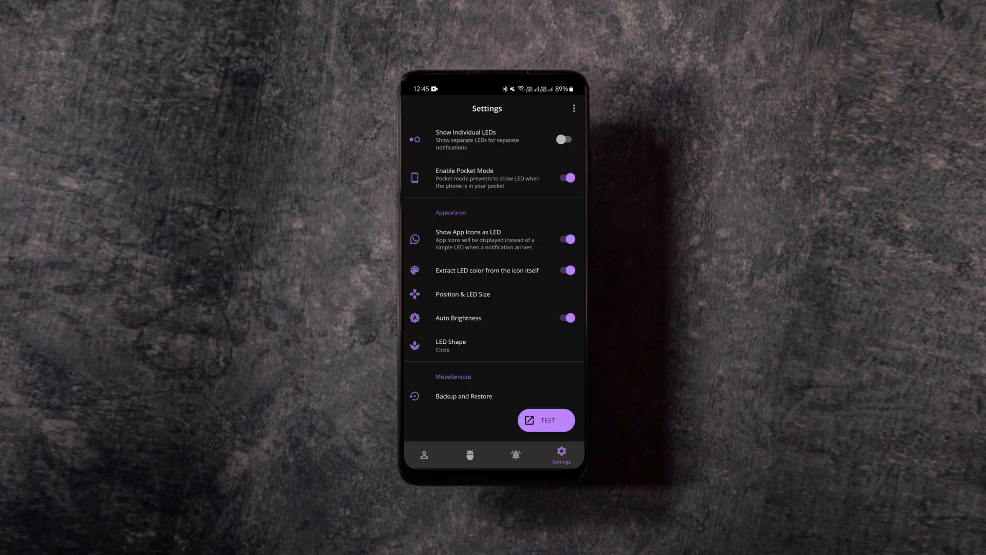
pyautogui.click(424, 454)
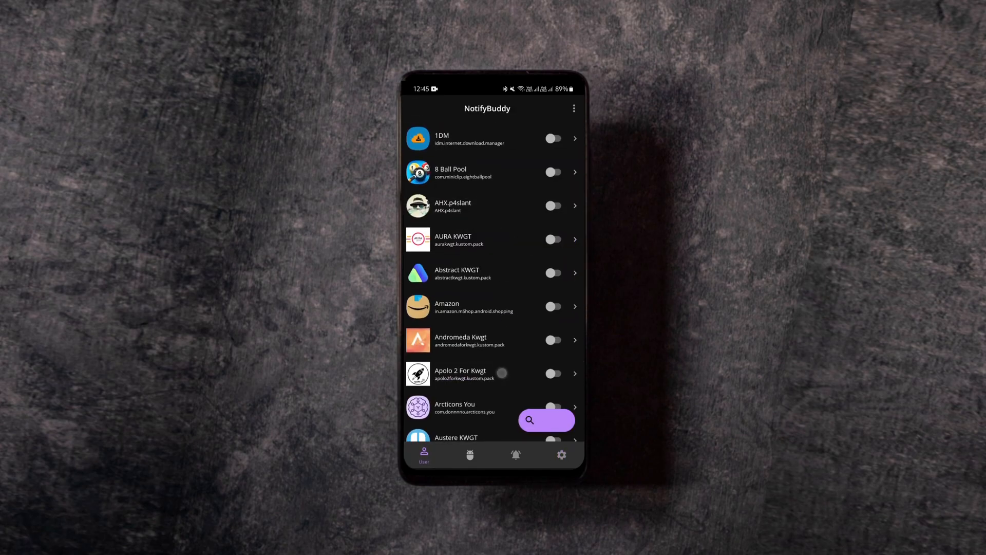